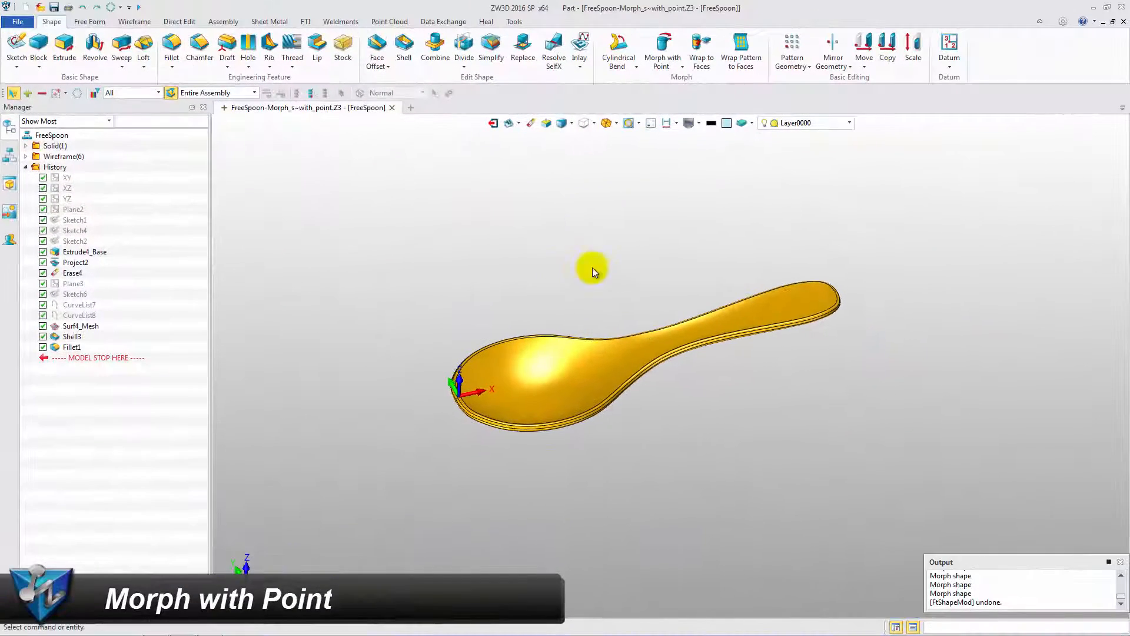
# Bend the spoon's handle upward with a Morph with Point, adding Morph7
pyautogui.click(660, 50)
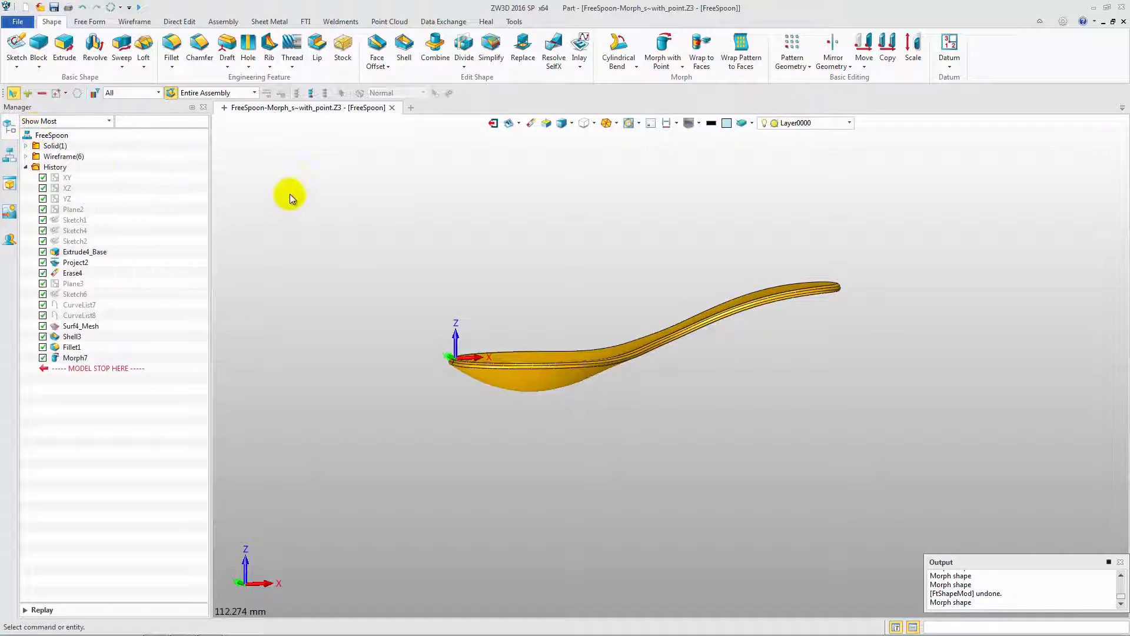
# Start a Morph with Point using the Shape pick filter and pick the spoon
pyautogui.click(158, 96)
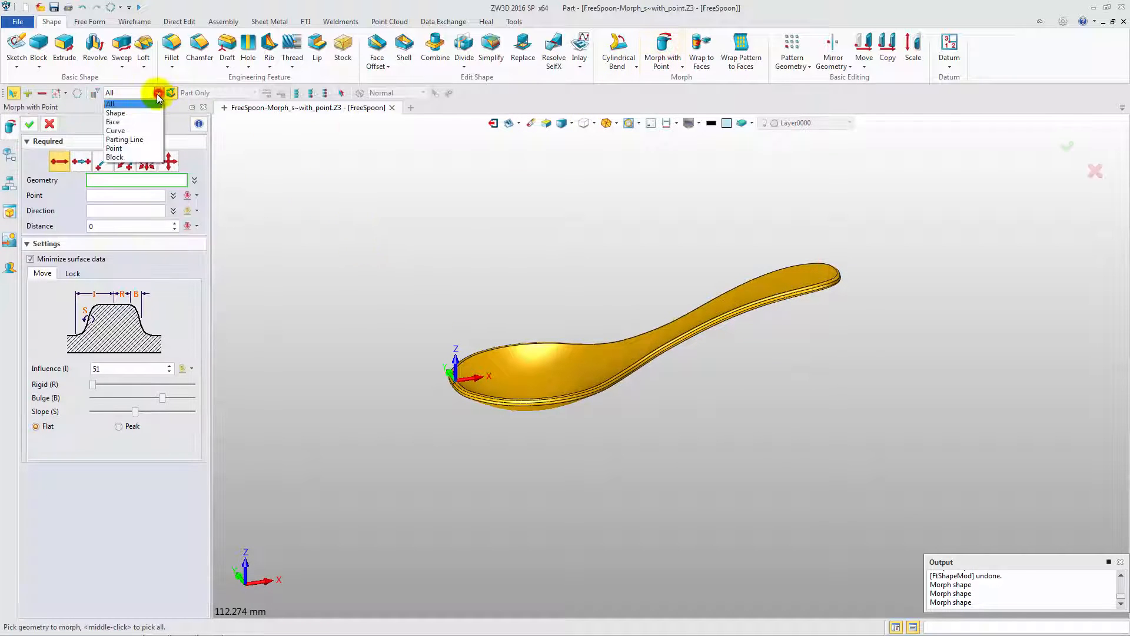
pyautogui.click(116, 112)
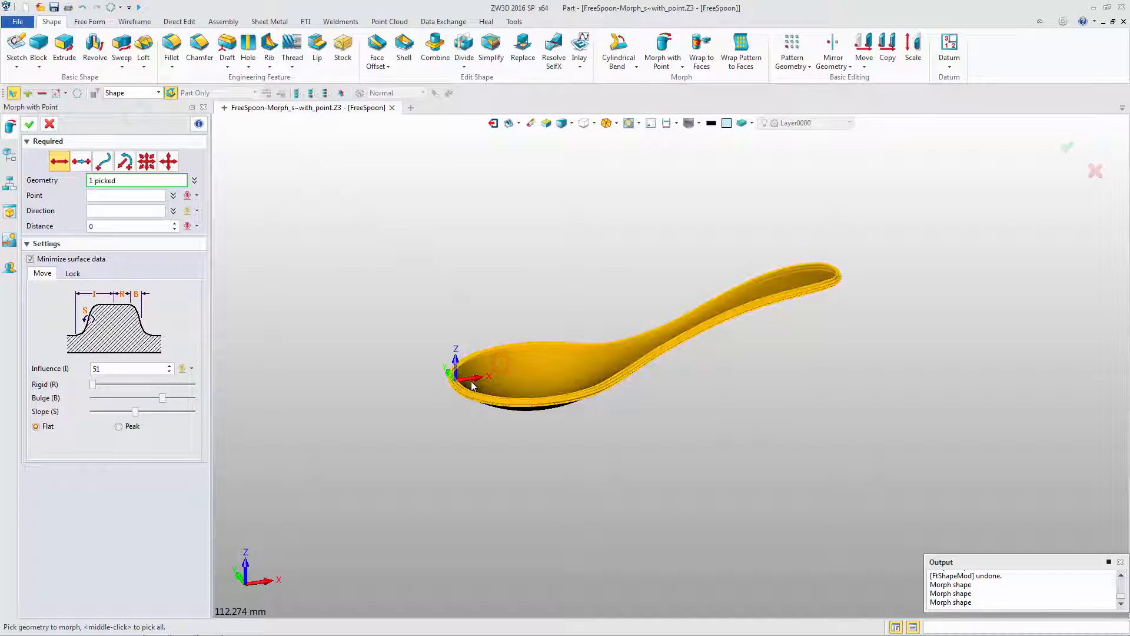
pyautogui.click(526, 375)
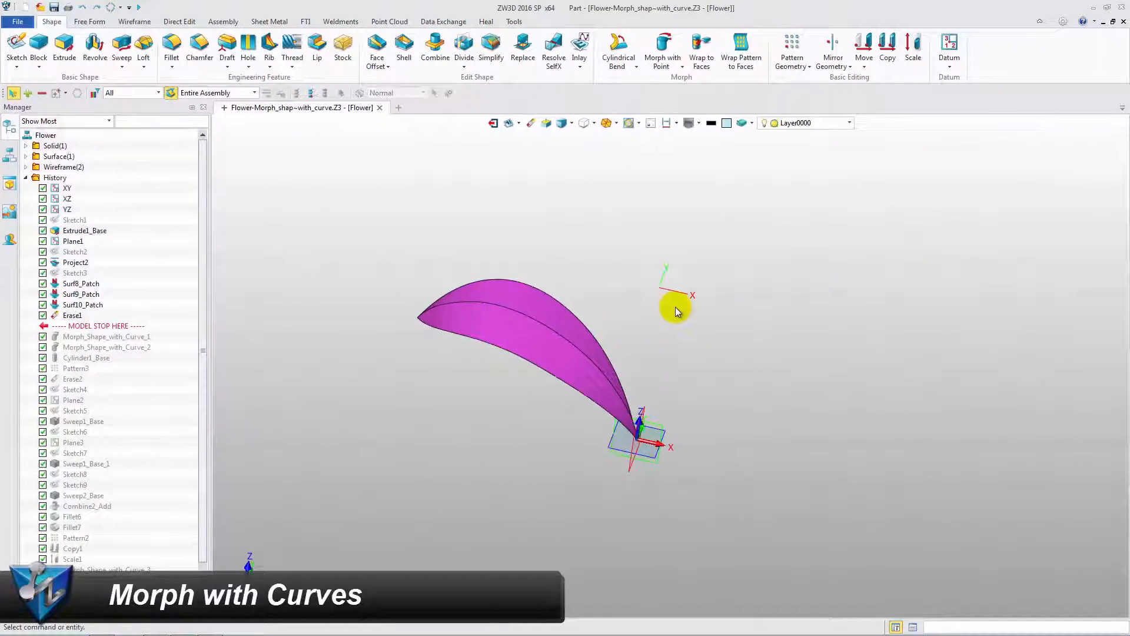
# Morph the petal along its two curves with distance 6 and influence 20
pyautogui.click(661, 51)
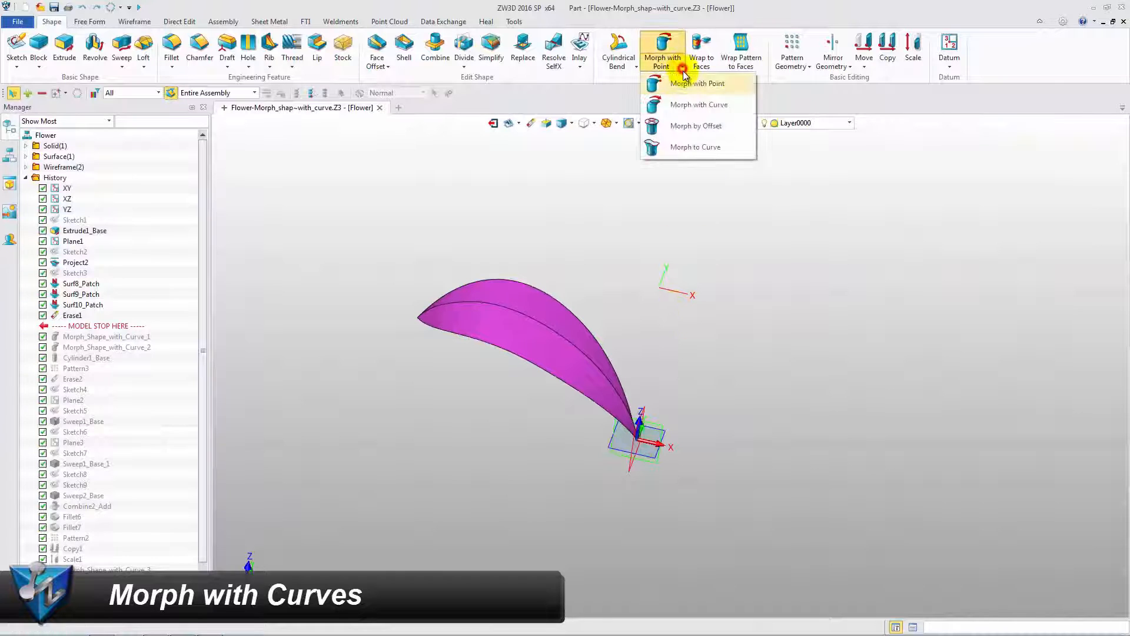
pyautogui.click(697, 104)
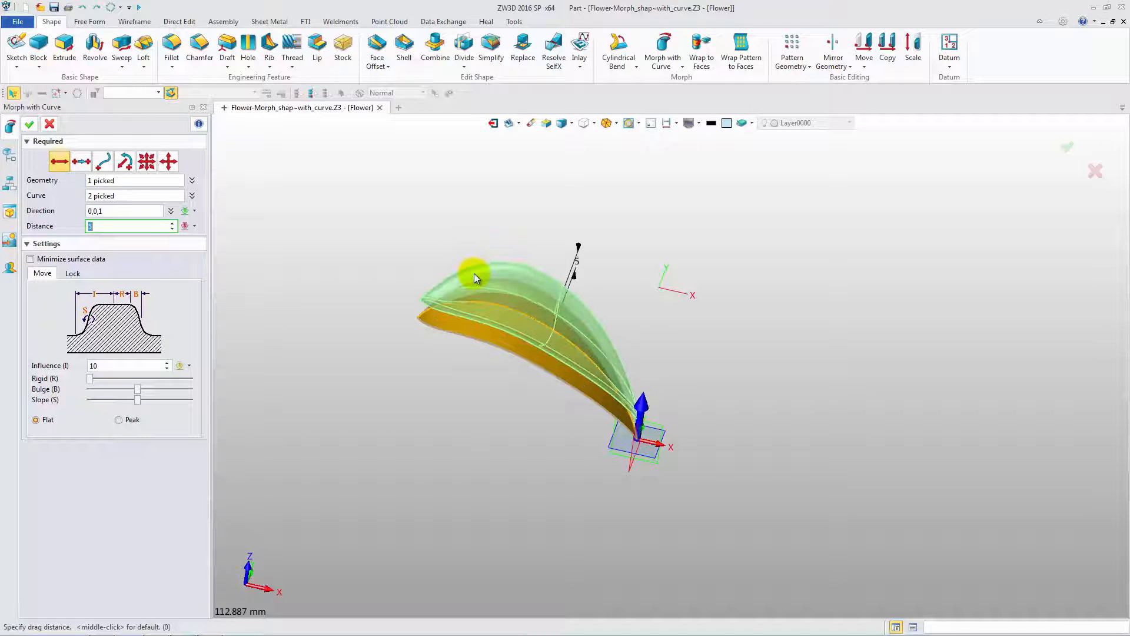
pyautogui.write('6')
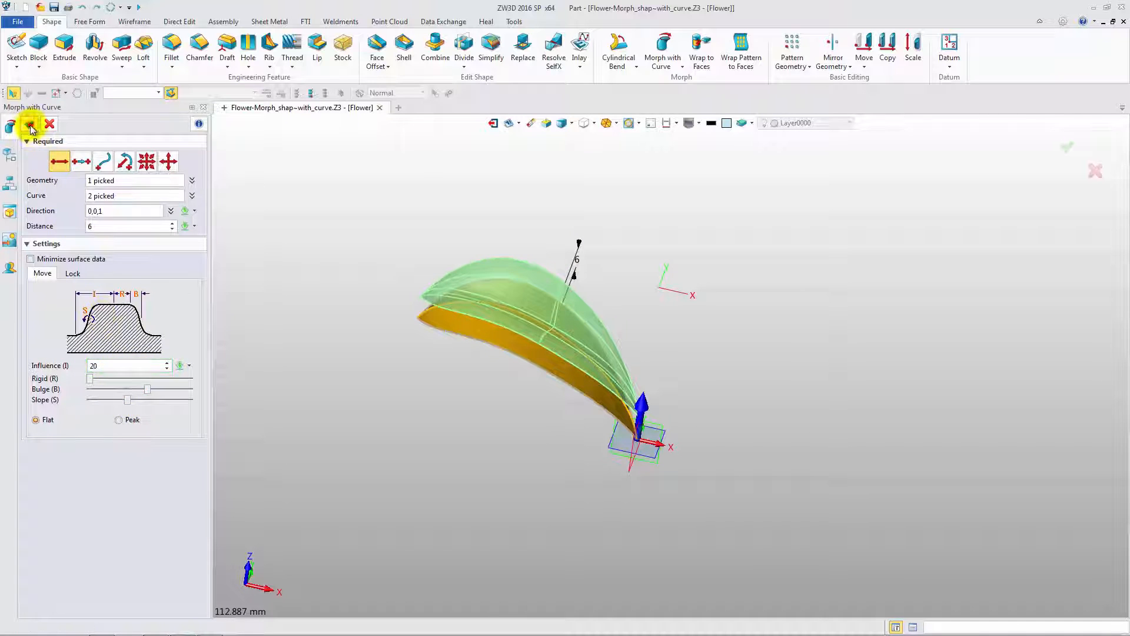
pyautogui.click(30, 123)
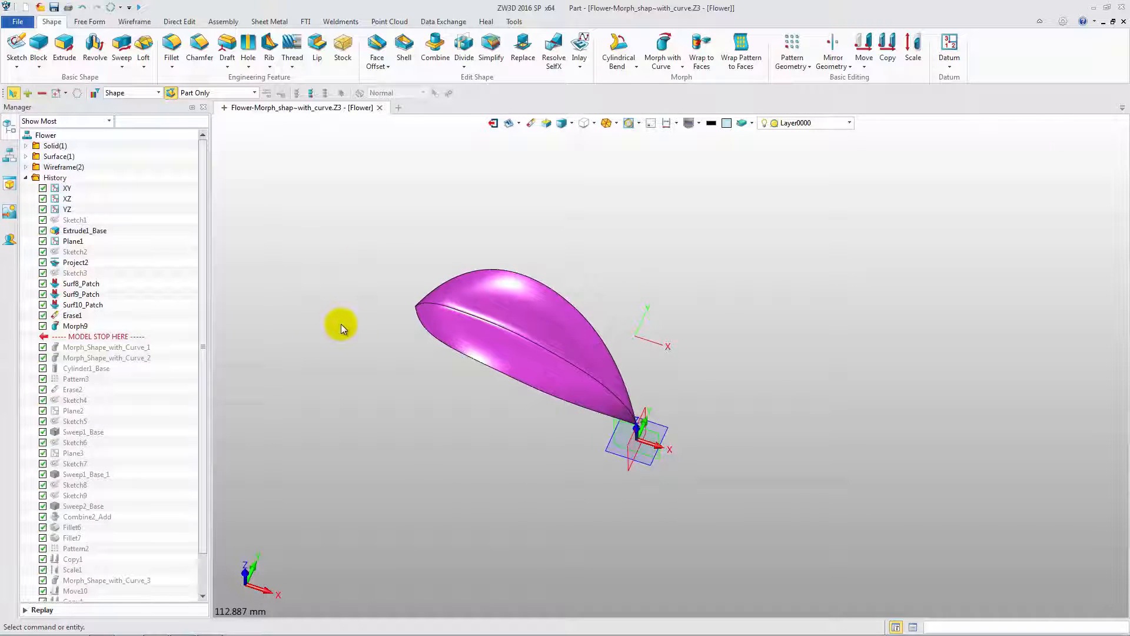
# Pattern the petal six times around the Z axis
pyautogui.click(791, 47)
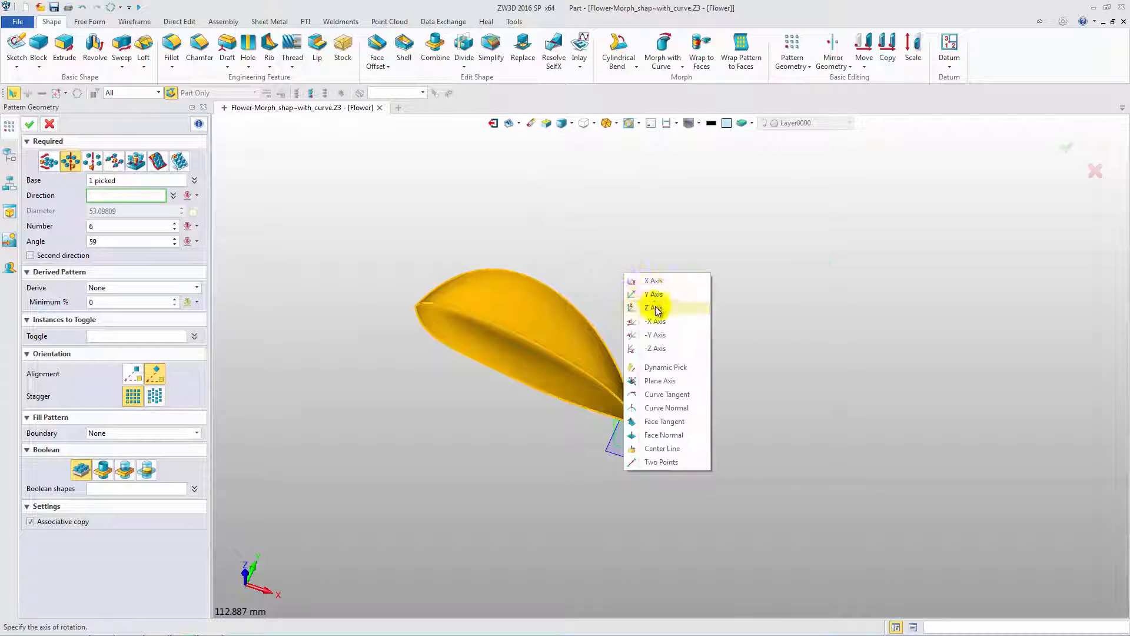
pyautogui.click(652, 308)
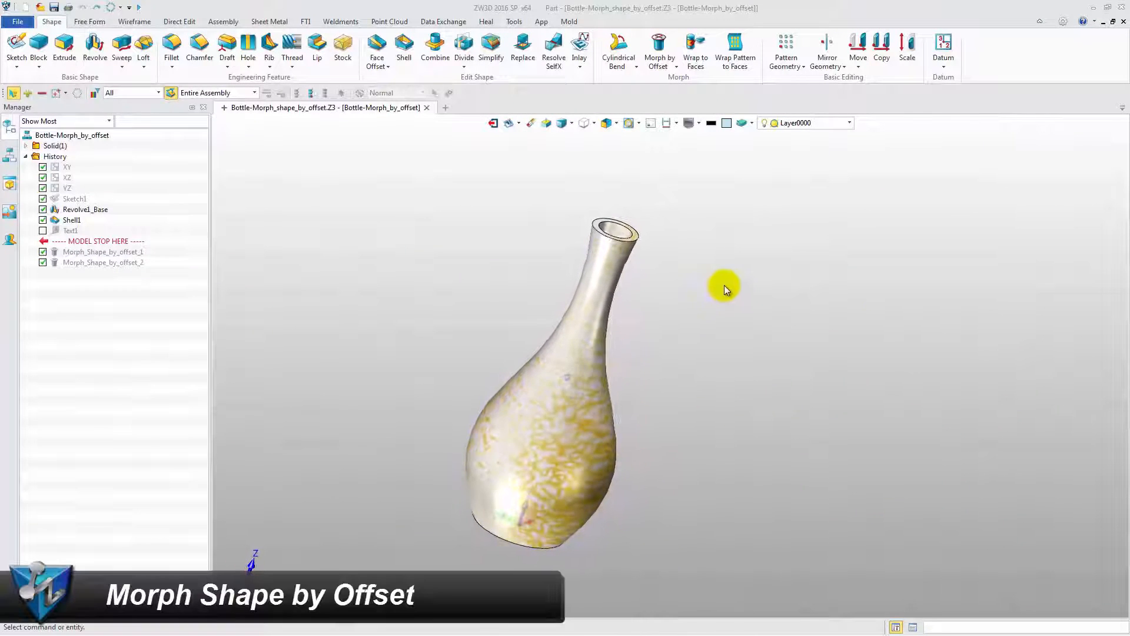
# Flare the bottle's top edge with Morph by Offset, offset -4, influence 48
pyautogui.click(658, 51)
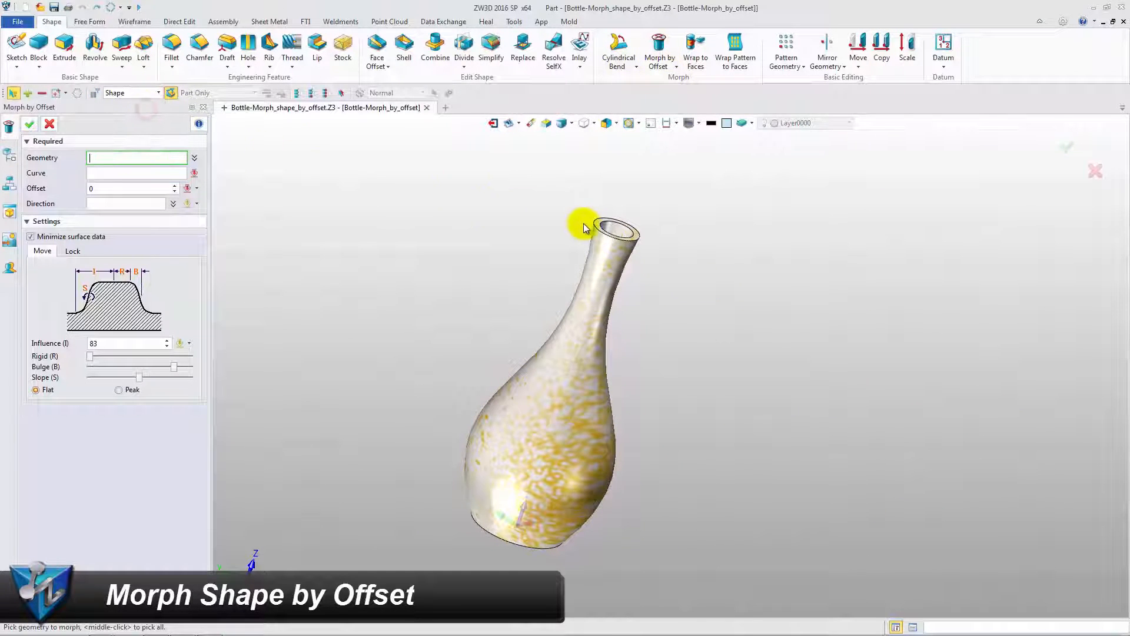
pyautogui.click(617, 230)
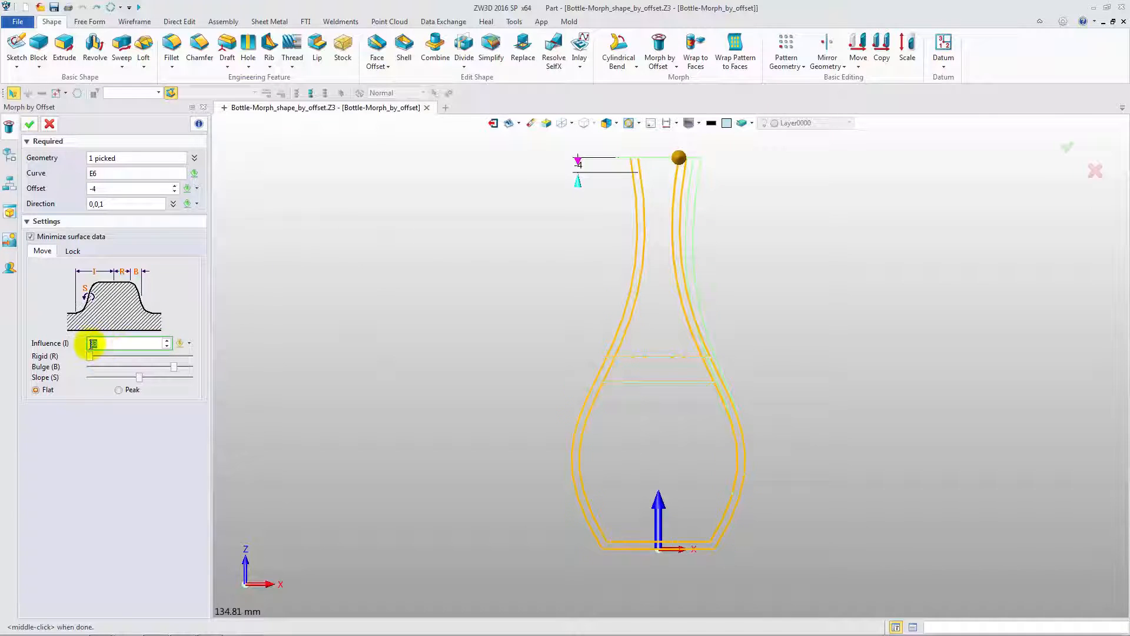
pyautogui.moveTo(90, 356); pyautogui.dragTo(171, 356)
pyautogui.write('48')
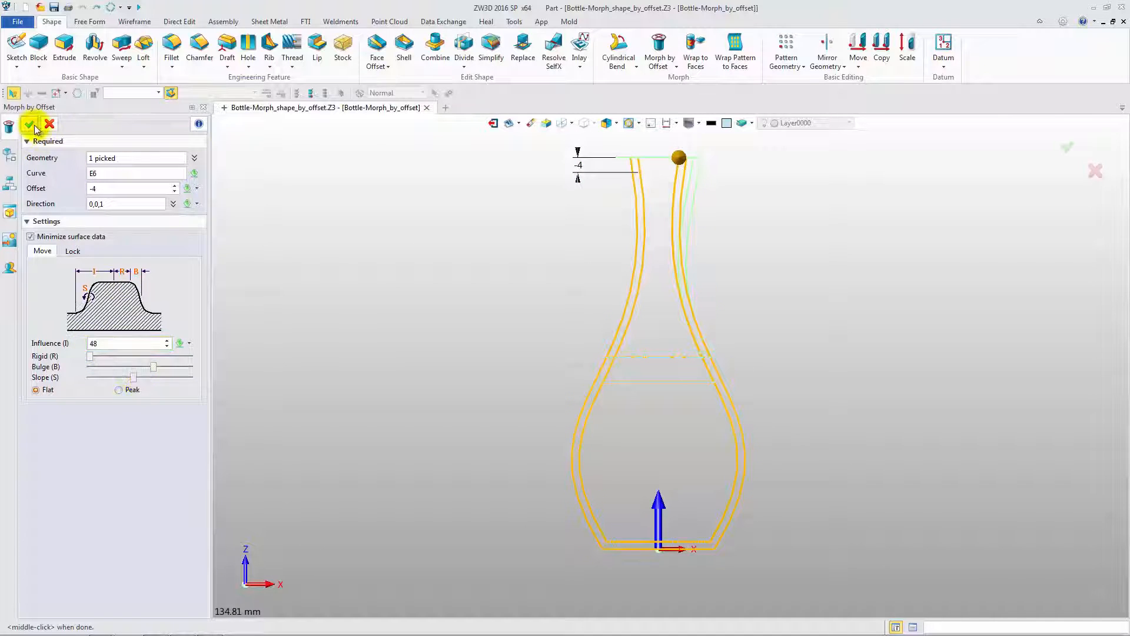
pyautogui.click(36, 125)
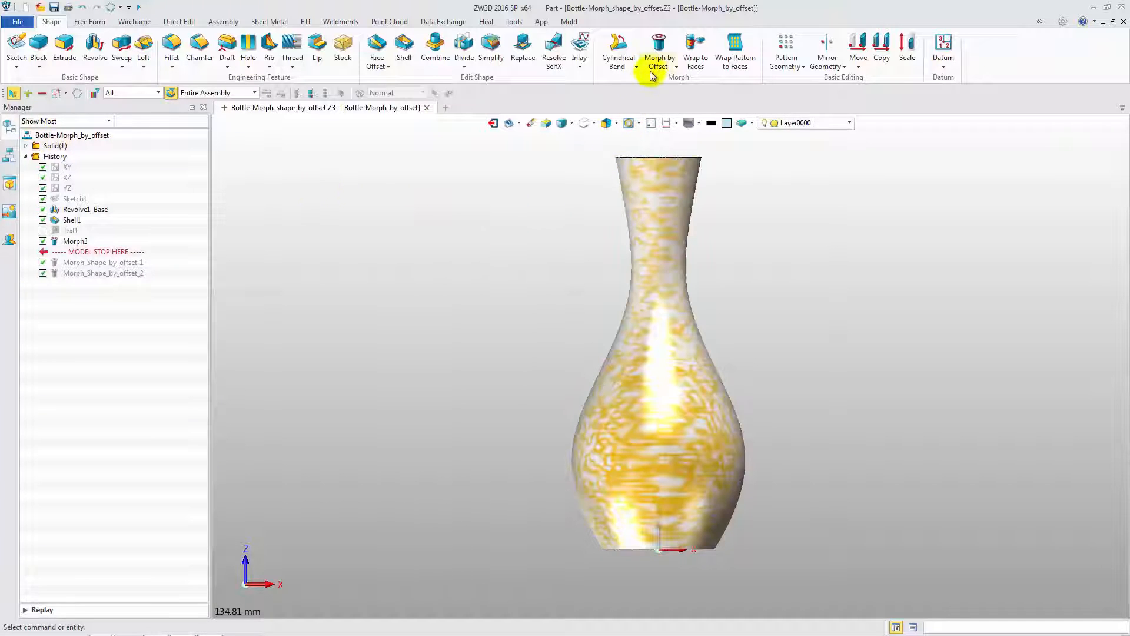
# Start a Morph by Offset on the bottle, picking its bottom edge as the curve
pyautogui.click(658, 51)
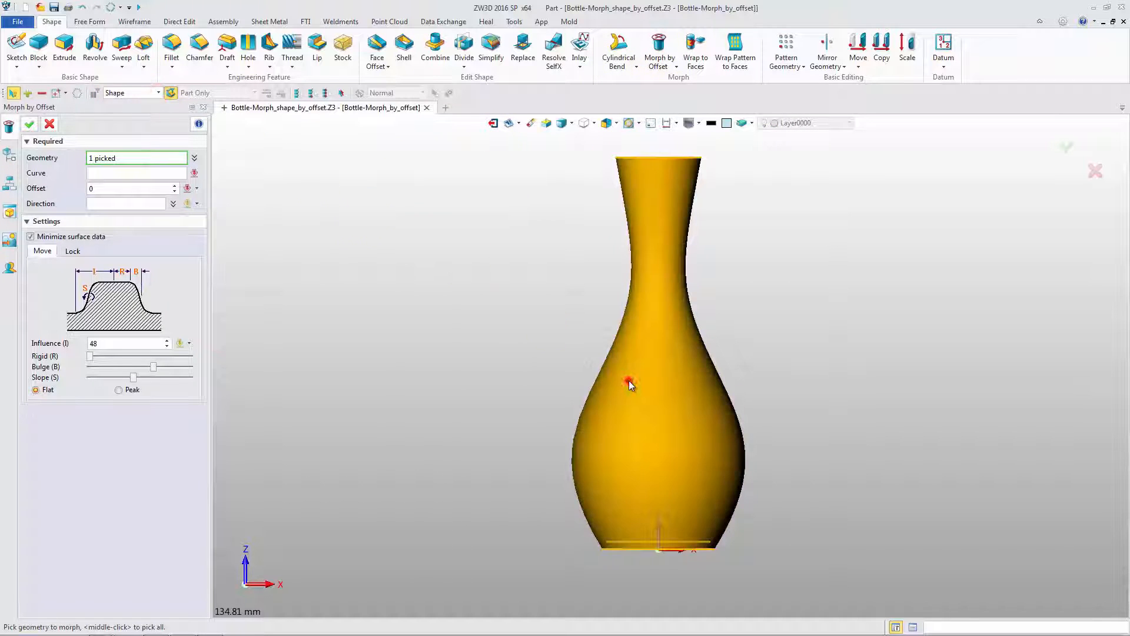
pyautogui.click(630, 382)
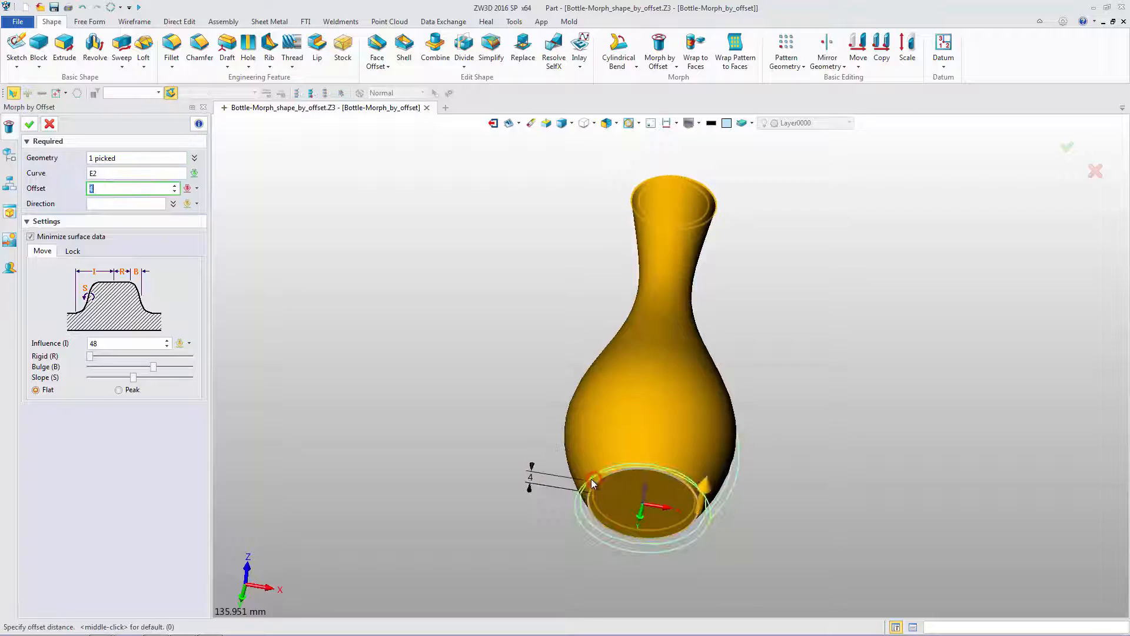
pyautogui.click(133, 204)
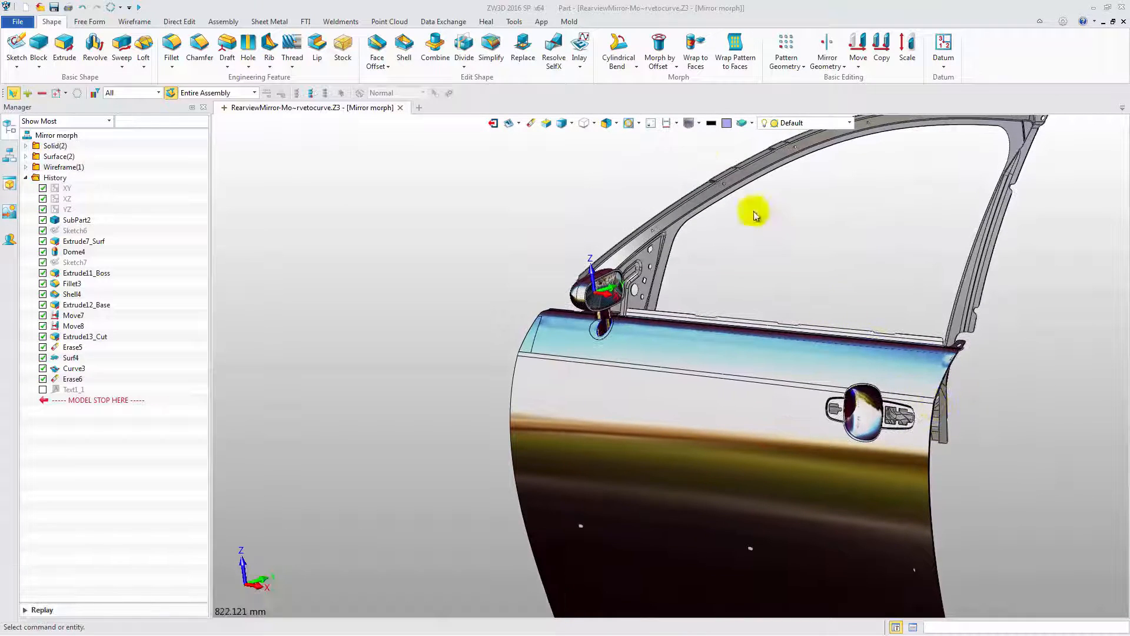
# Start Morph to Curve with the rearview mirror as geometry and pick its from-curve
pyautogui.click(658, 51)
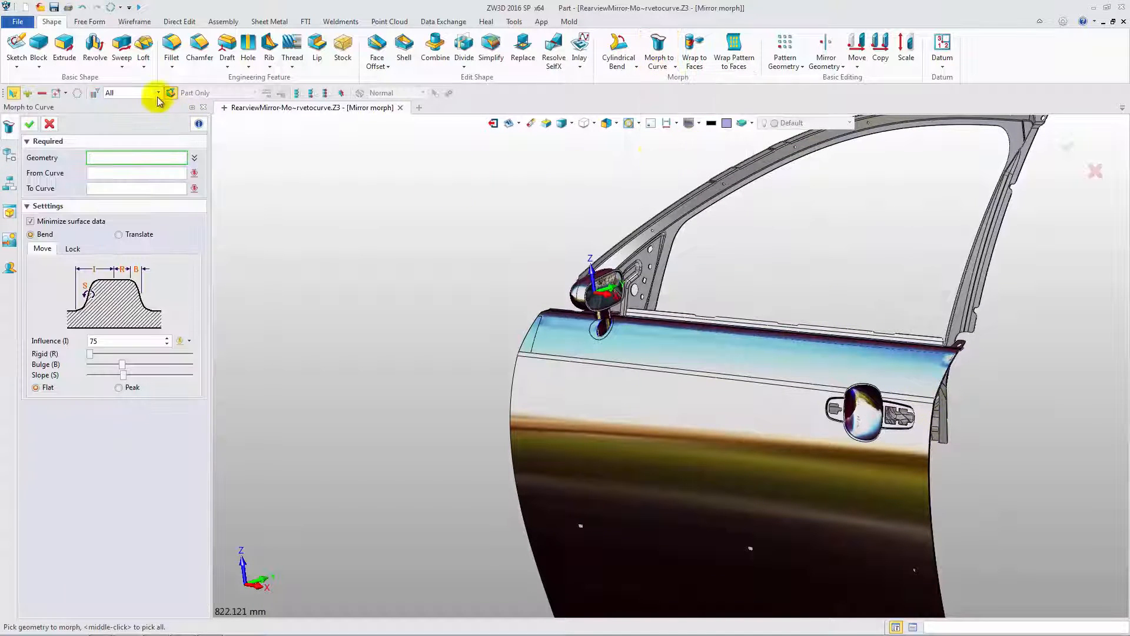
pyautogui.click(601, 288)
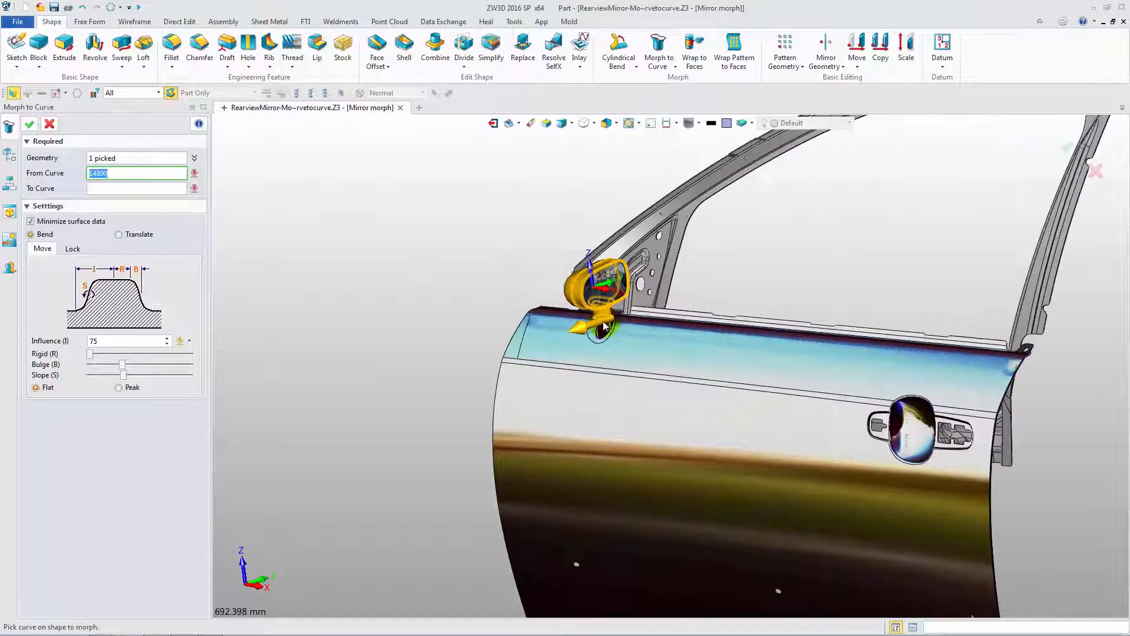
pyautogui.click(598, 339)
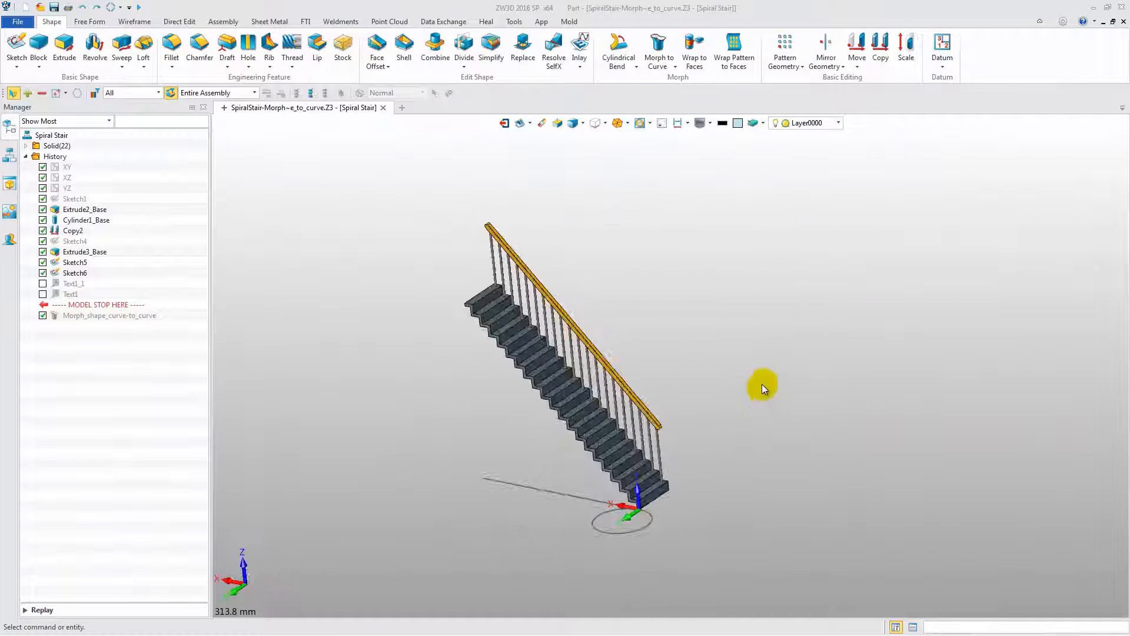
# Morph the 22 stair solids from line to circle with influence 400, creating Morph4
pyautogui.click(657, 51)
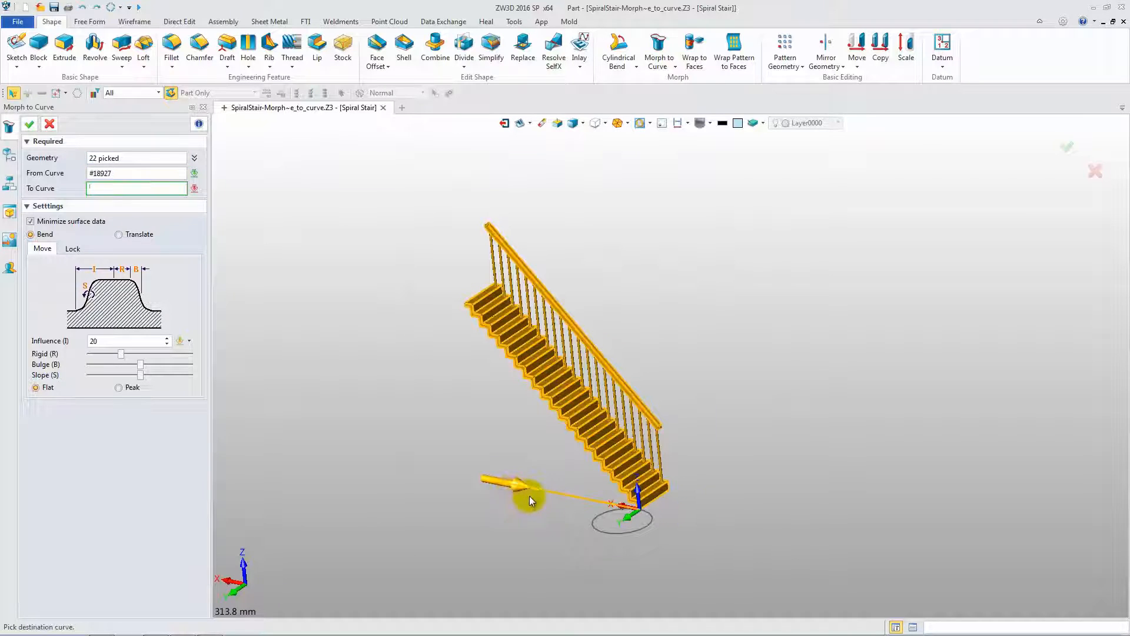
pyautogui.click(623, 505)
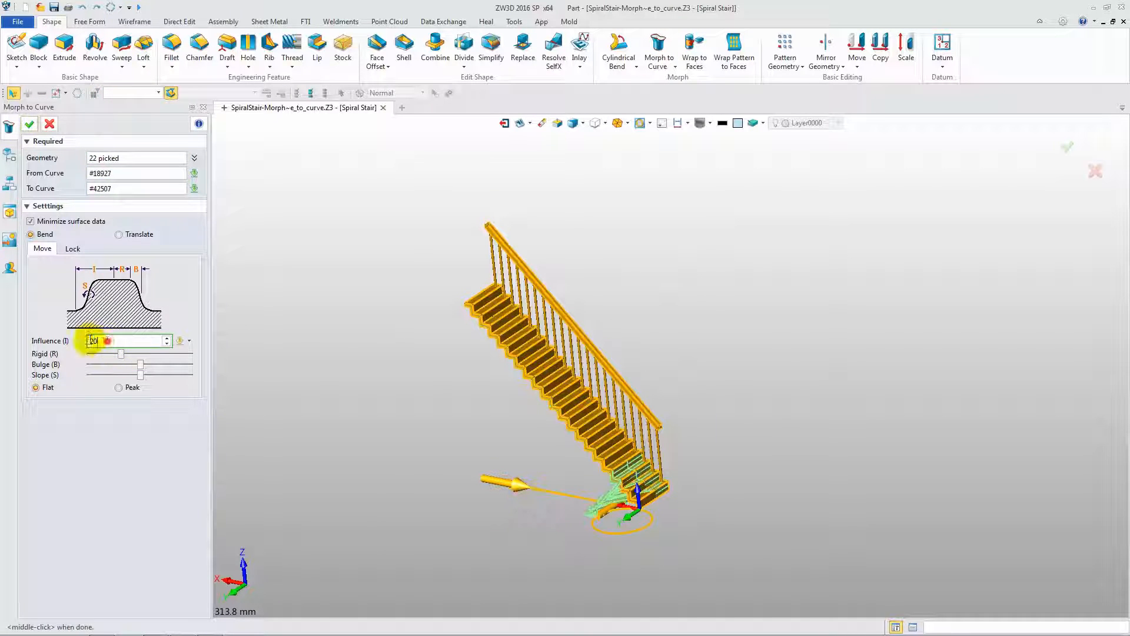
pyautogui.write('400')
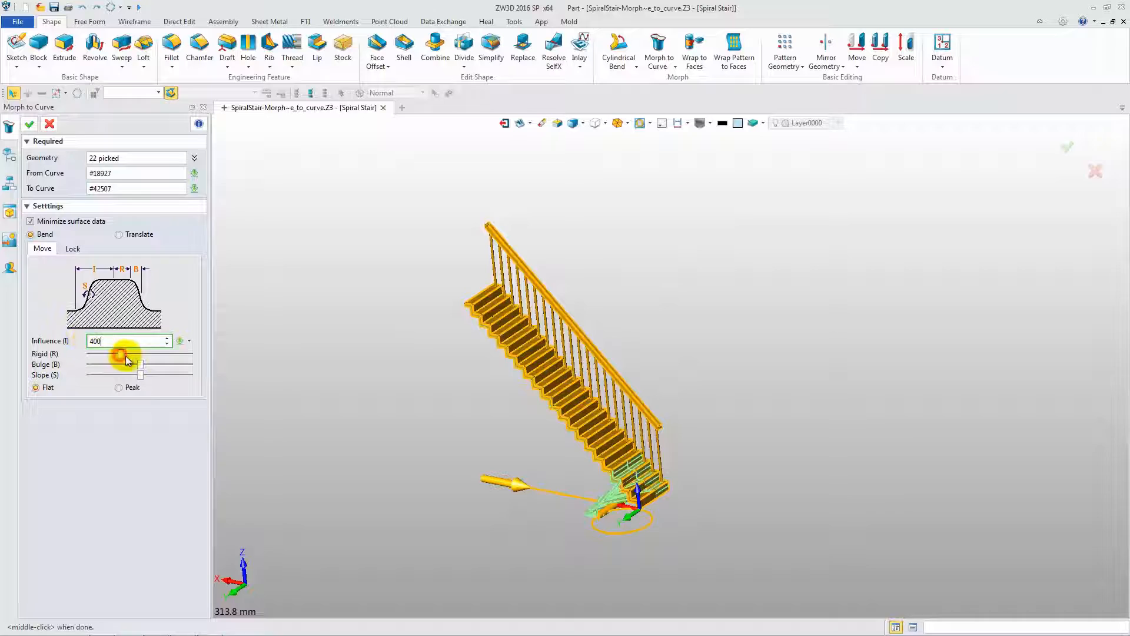
pyautogui.click(29, 124)
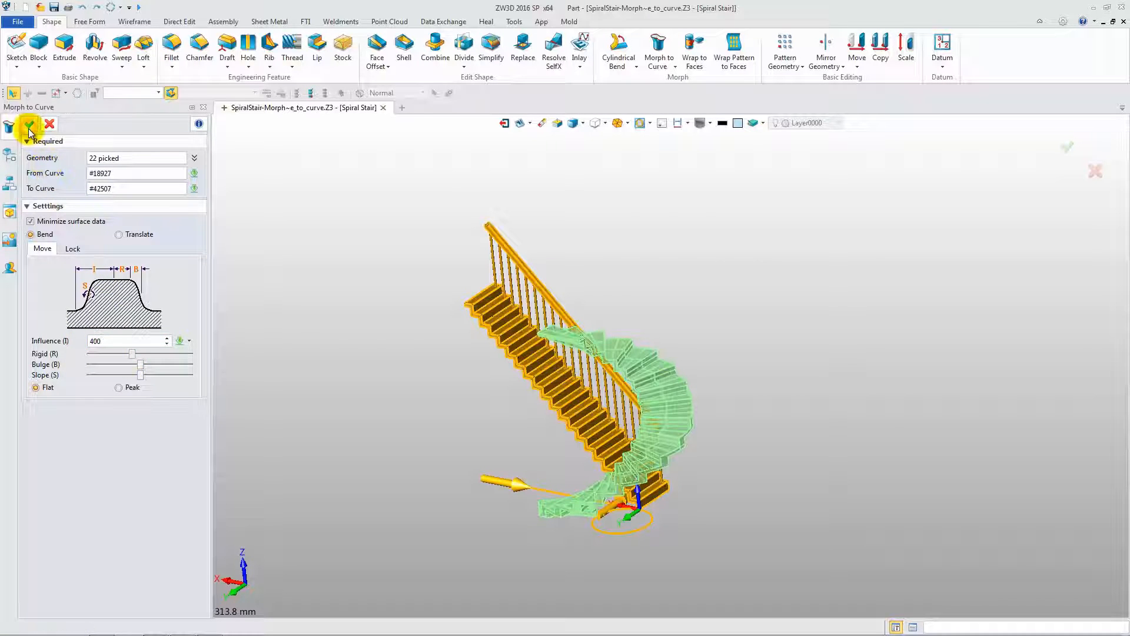
pyautogui.click(30, 124)
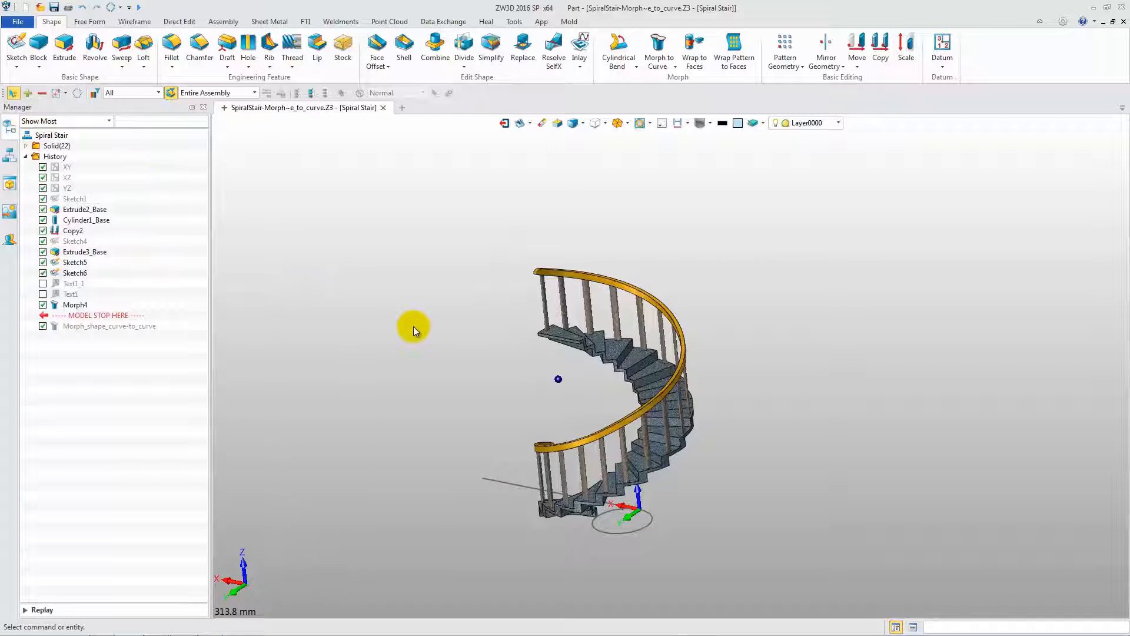